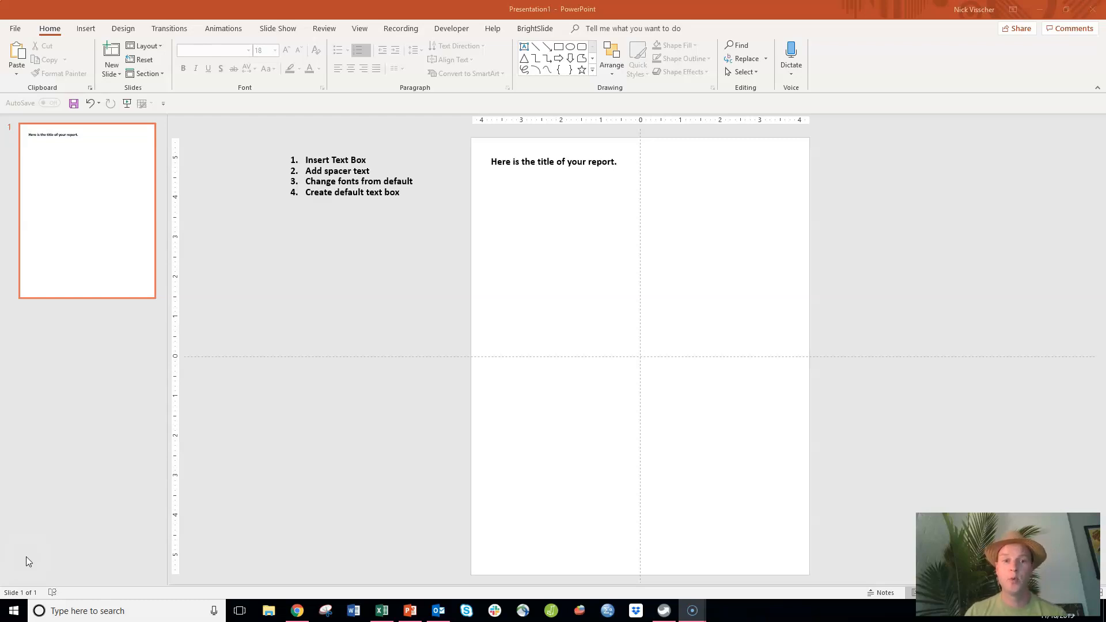
pyautogui.moveTo(510, 165)
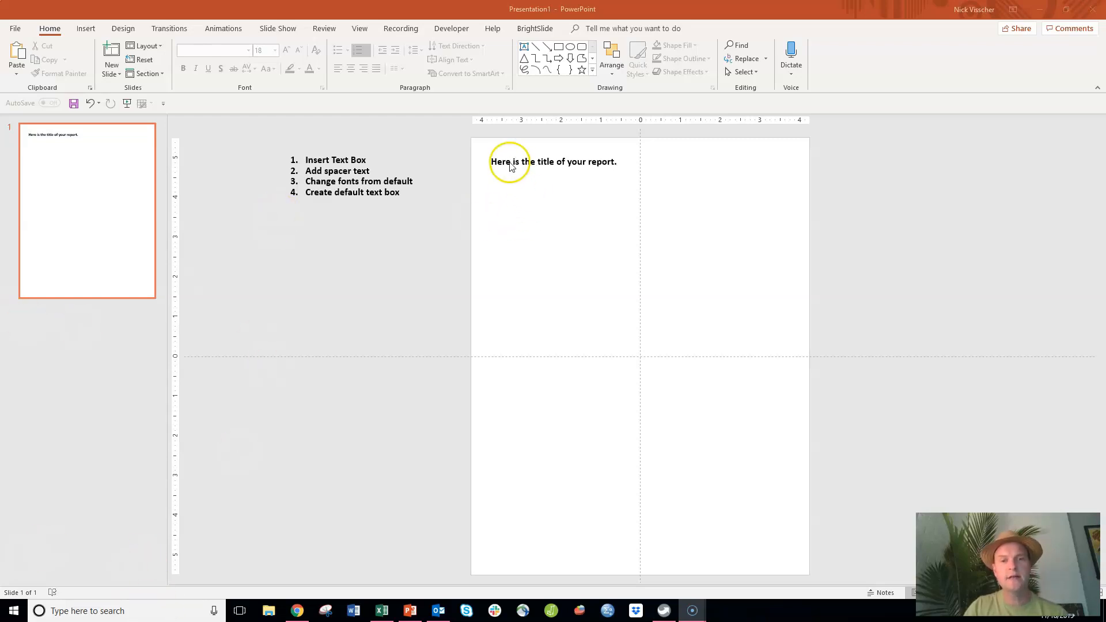
# Start drawing a wide text box below the report title via Insert > Text Box.
pyautogui.click(553, 164)
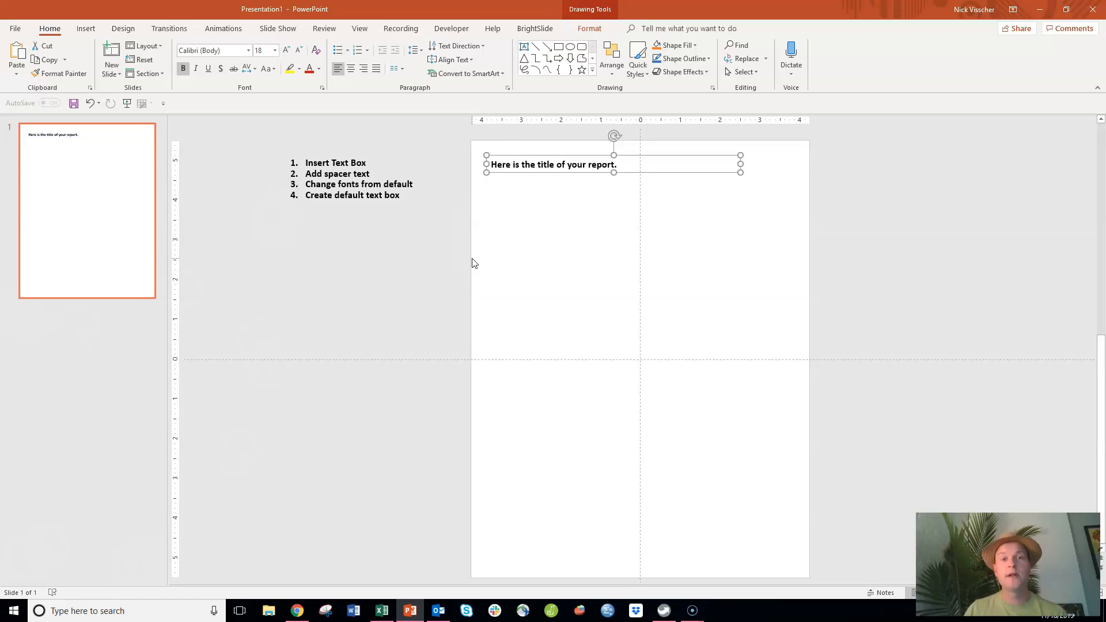
pyautogui.click(522, 239)
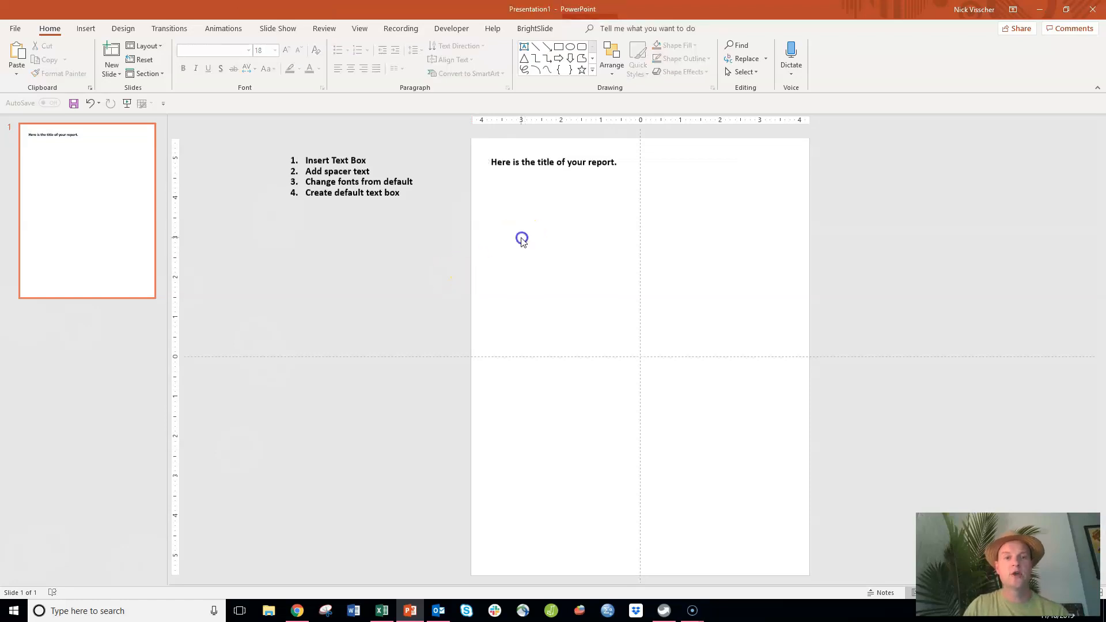
pyautogui.moveTo(335, 6)
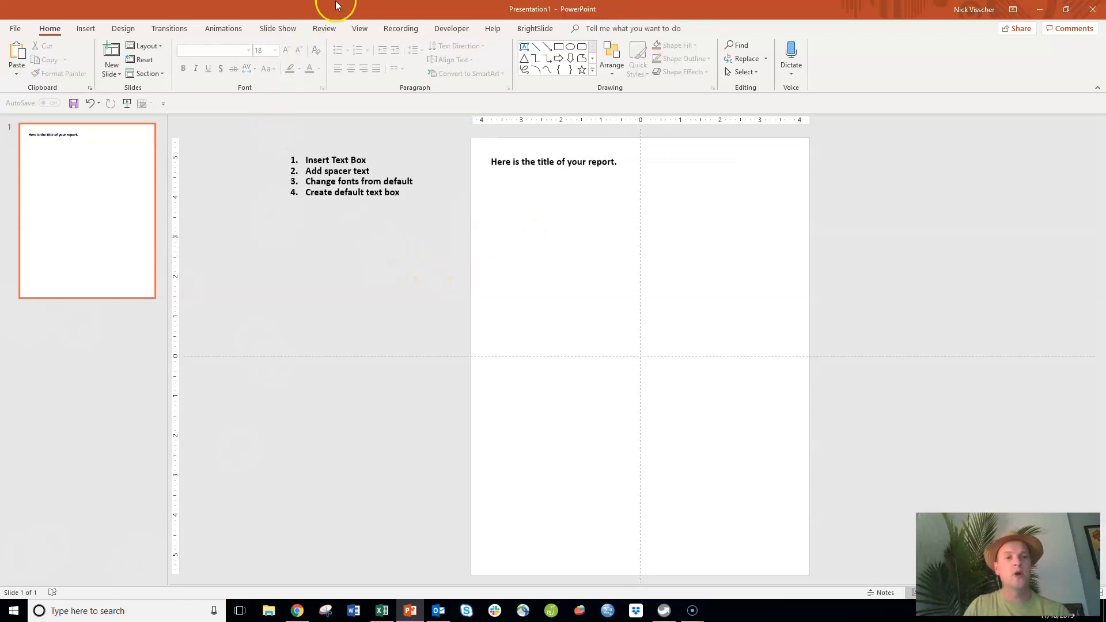
pyautogui.moveTo(49, 27)
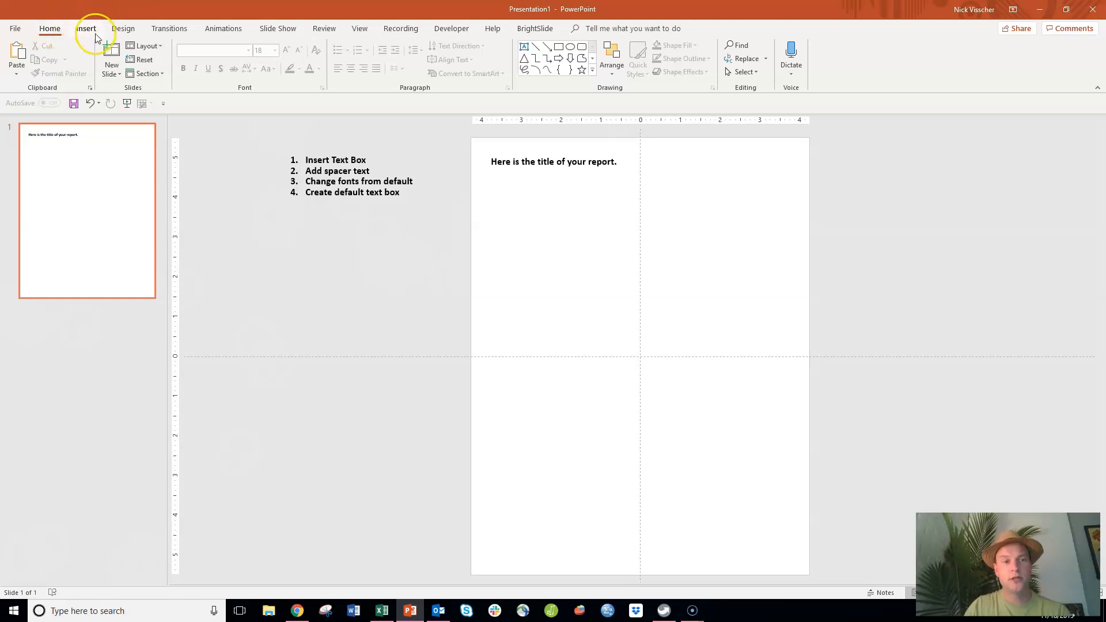
pyautogui.click(85, 28)
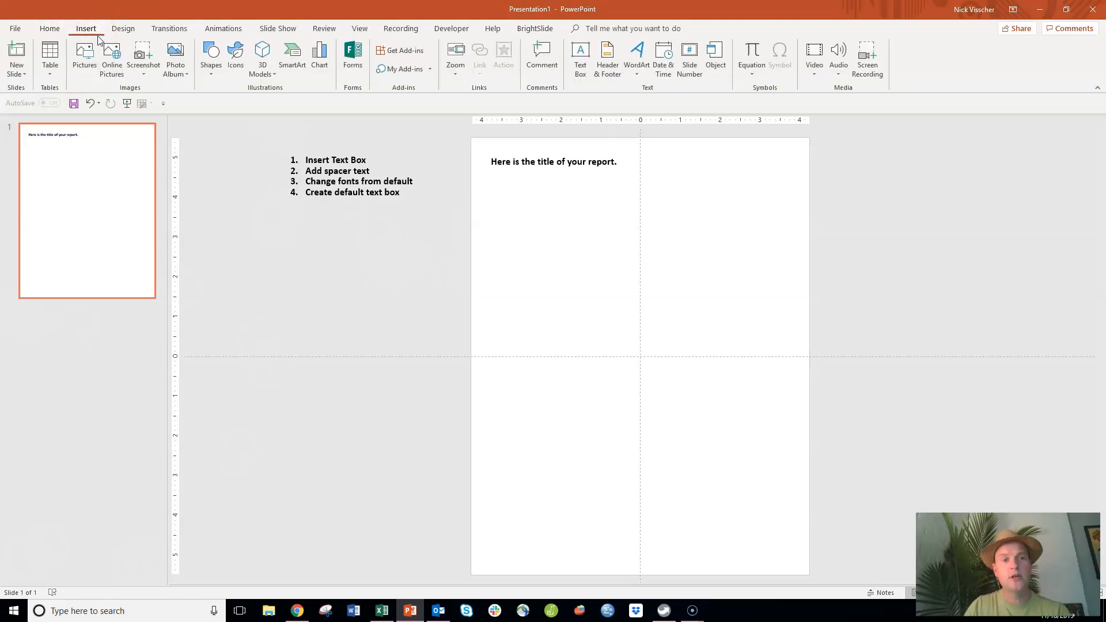
pyautogui.moveTo(402, 121)
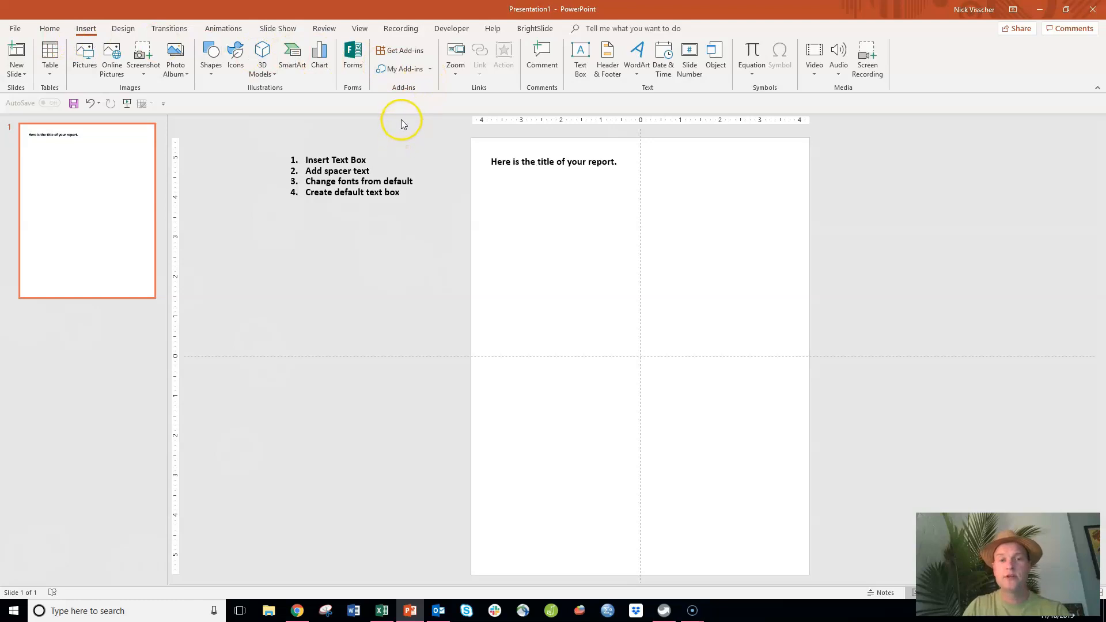
pyautogui.moveTo(419, 129)
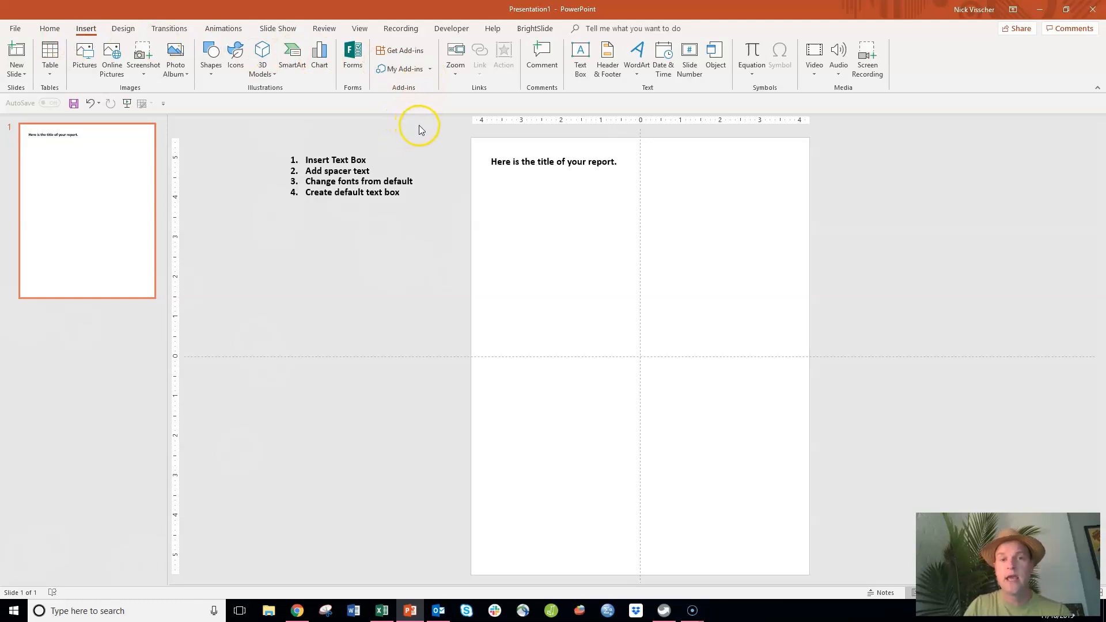
pyautogui.moveTo(644, 86)
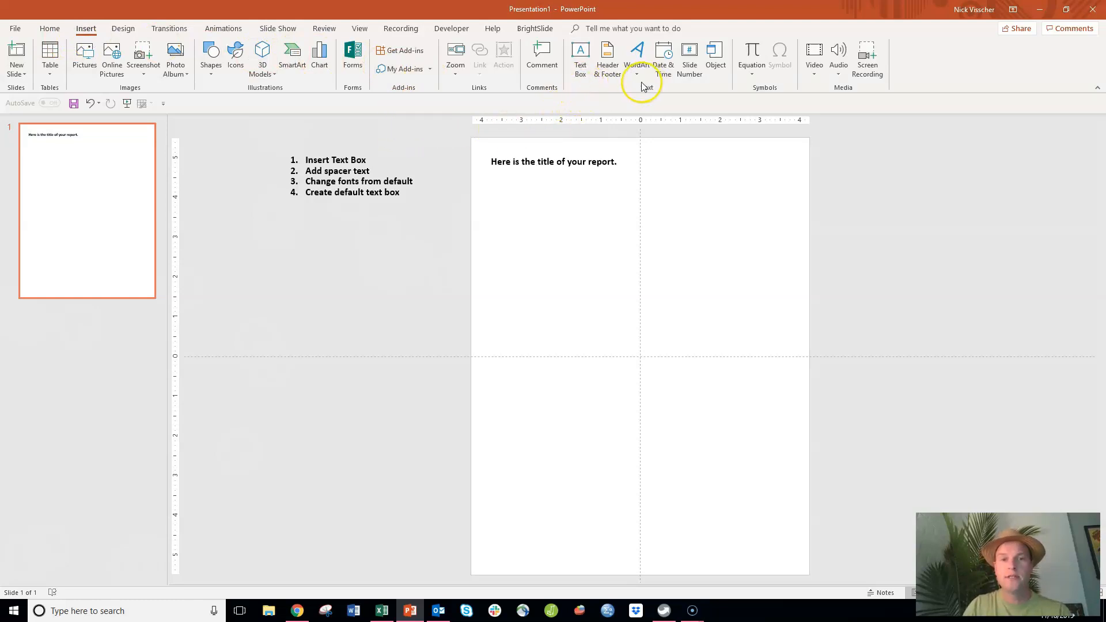
pyautogui.moveTo(598, 96)
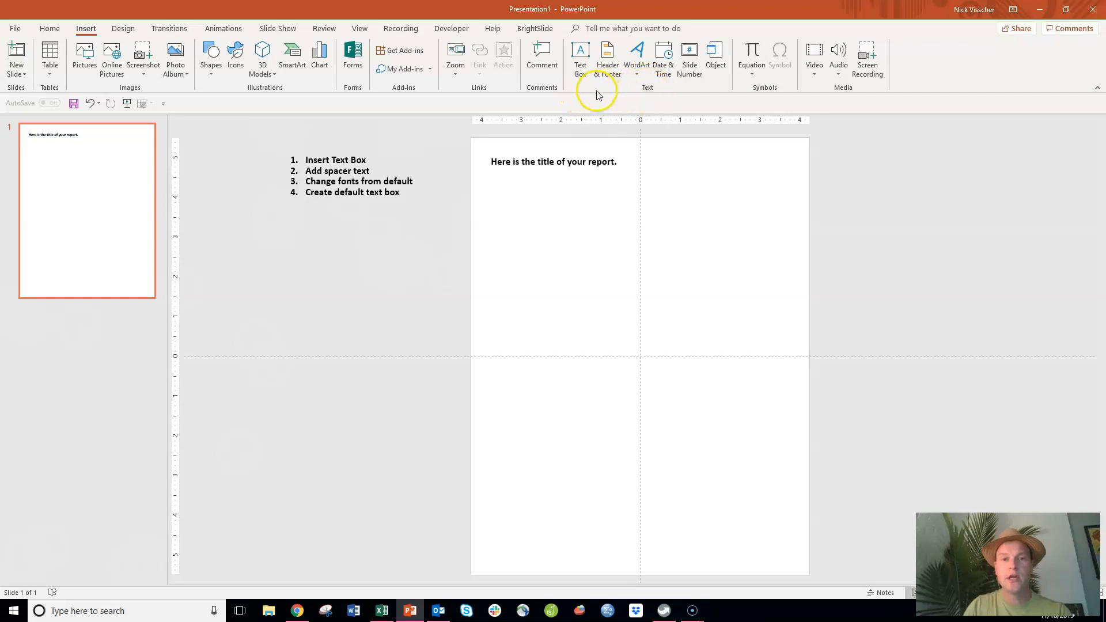
pyautogui.moveTo(579, 60)
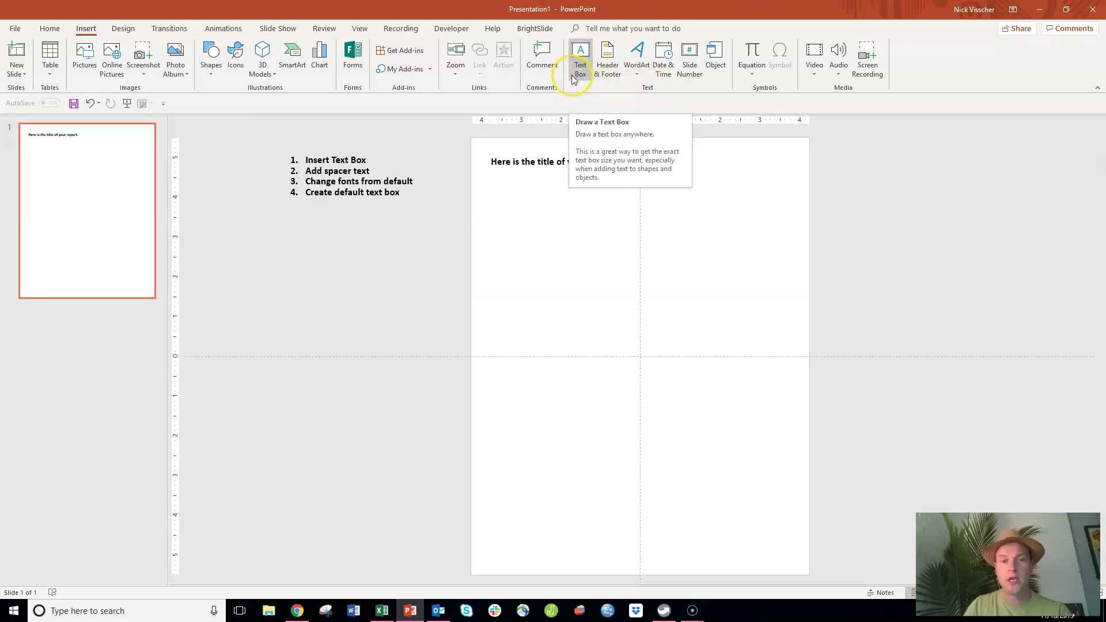
pyautogui.click(579, 60)
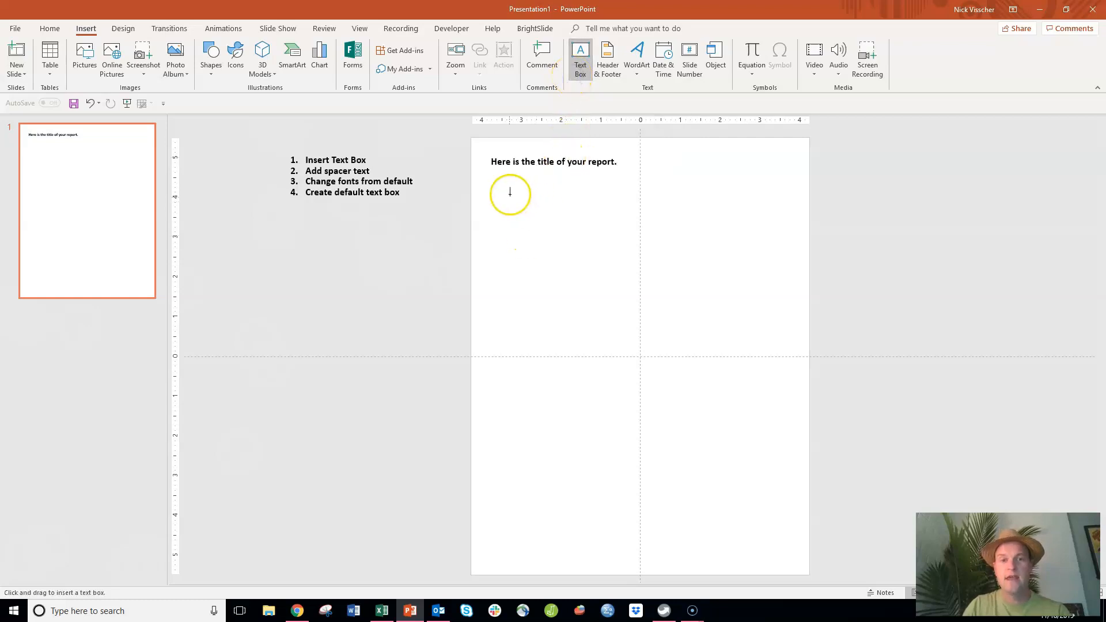
pyautogui.moveTo(492, 180)
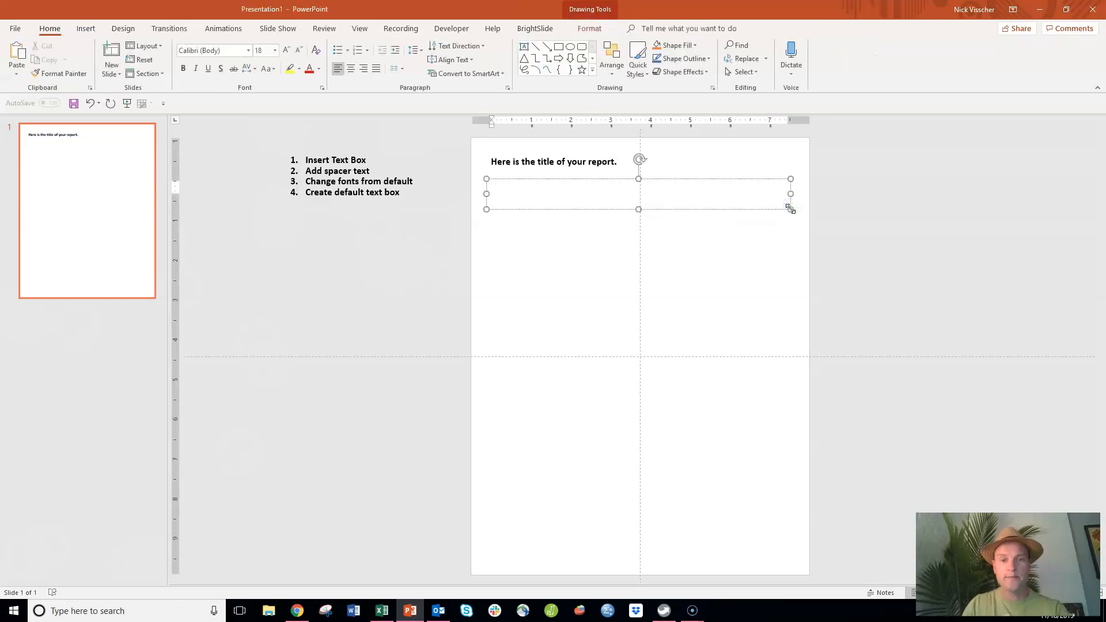
# Enter the word "Text" into the new text box.
pyautogui.write('Text')
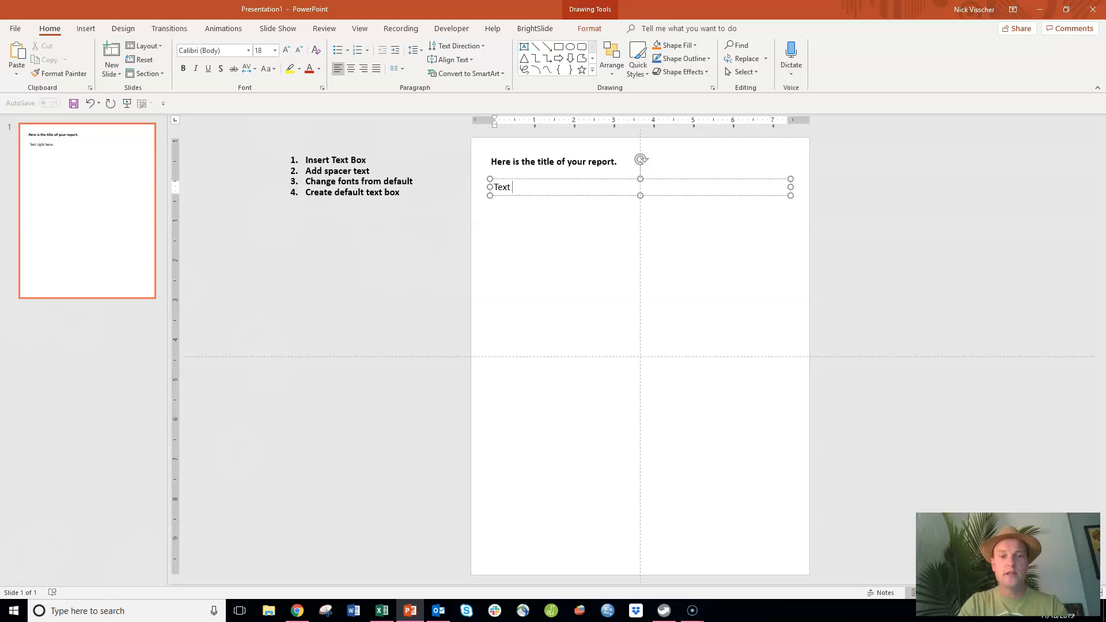
# Replace "Text" with =Lorem() to generate three lorem ipsum paragraphs.
pyautogui.press('backspace')
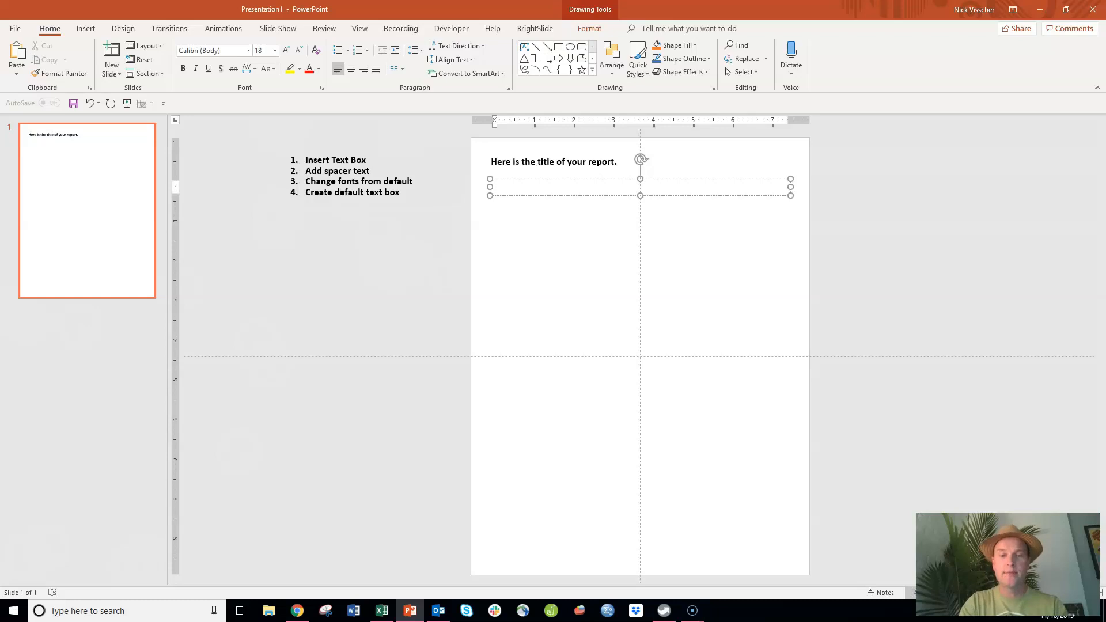
pyautogui.write('=Lorem')
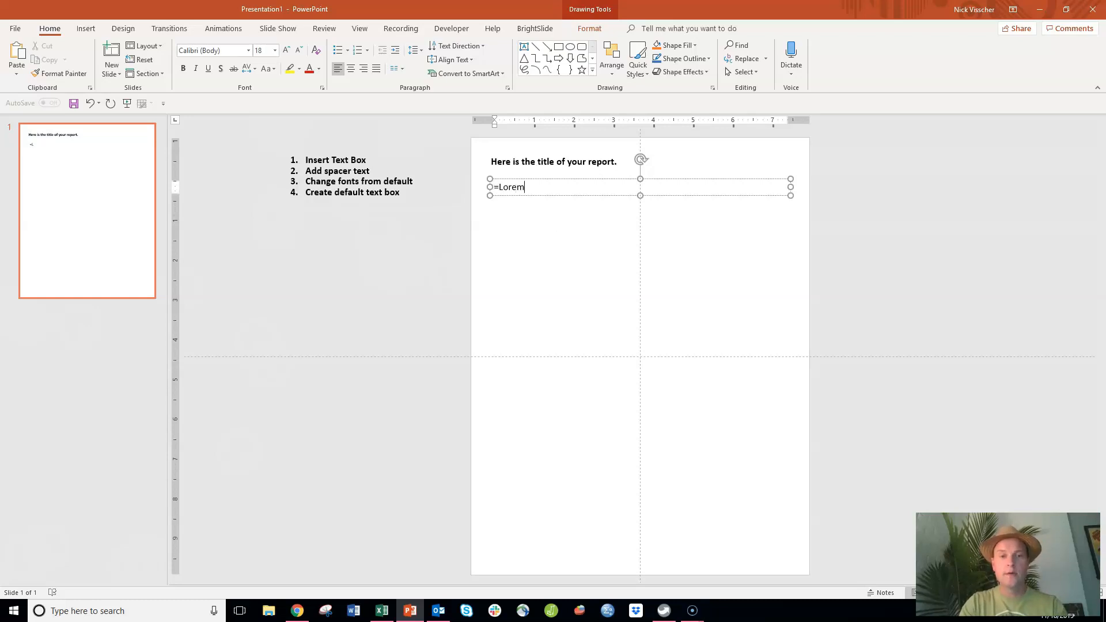
pyautogui.write('(')
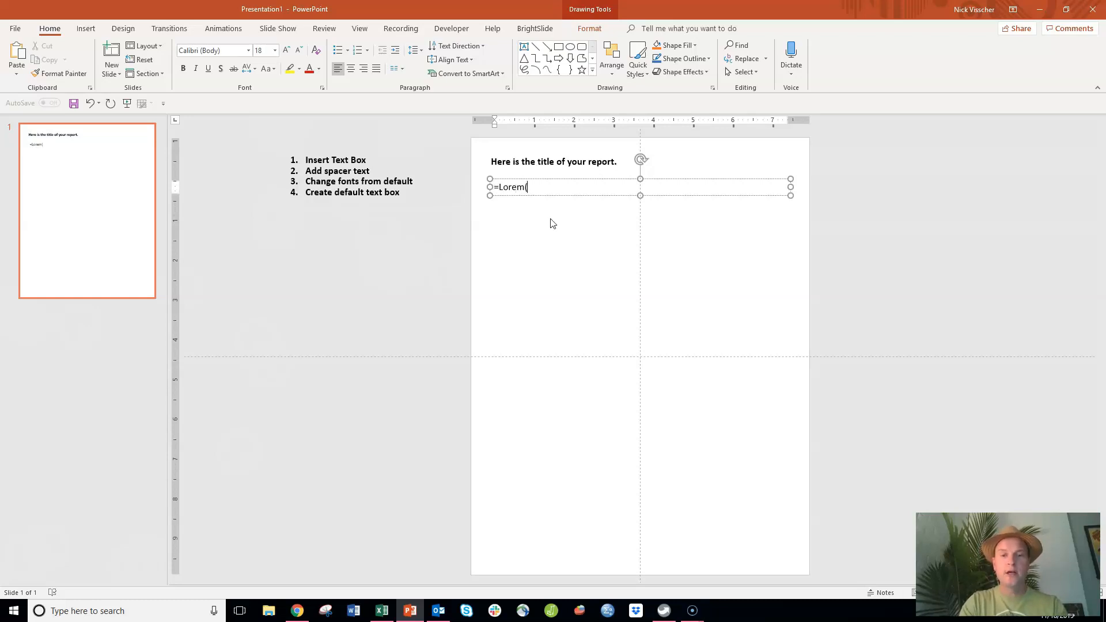
pyautogui.write('()')
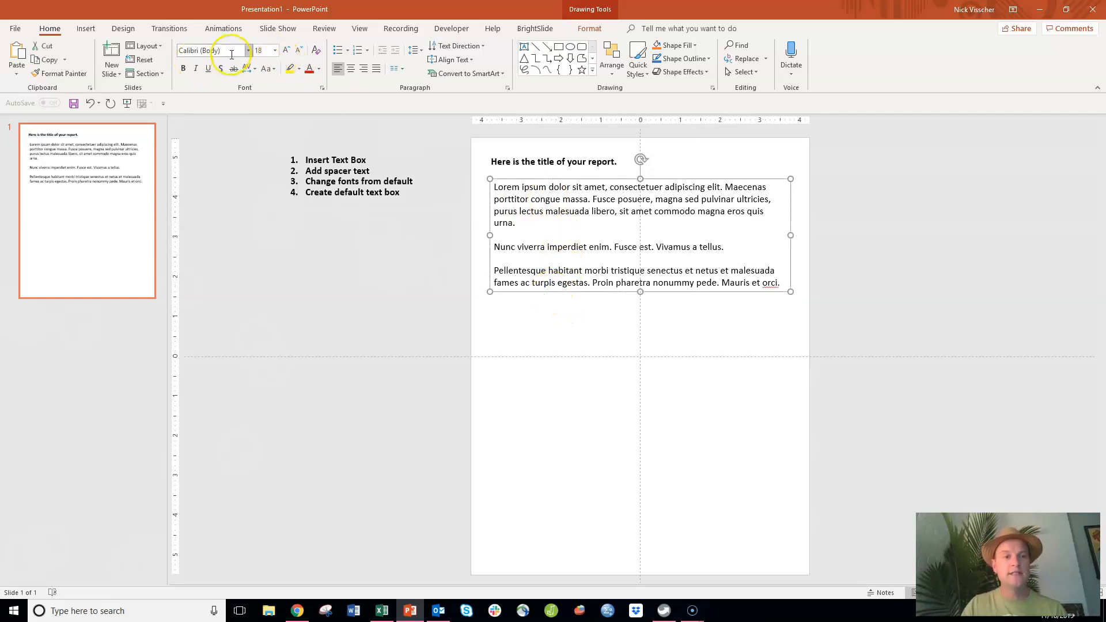
pyautogui.moveTo(446, 262)
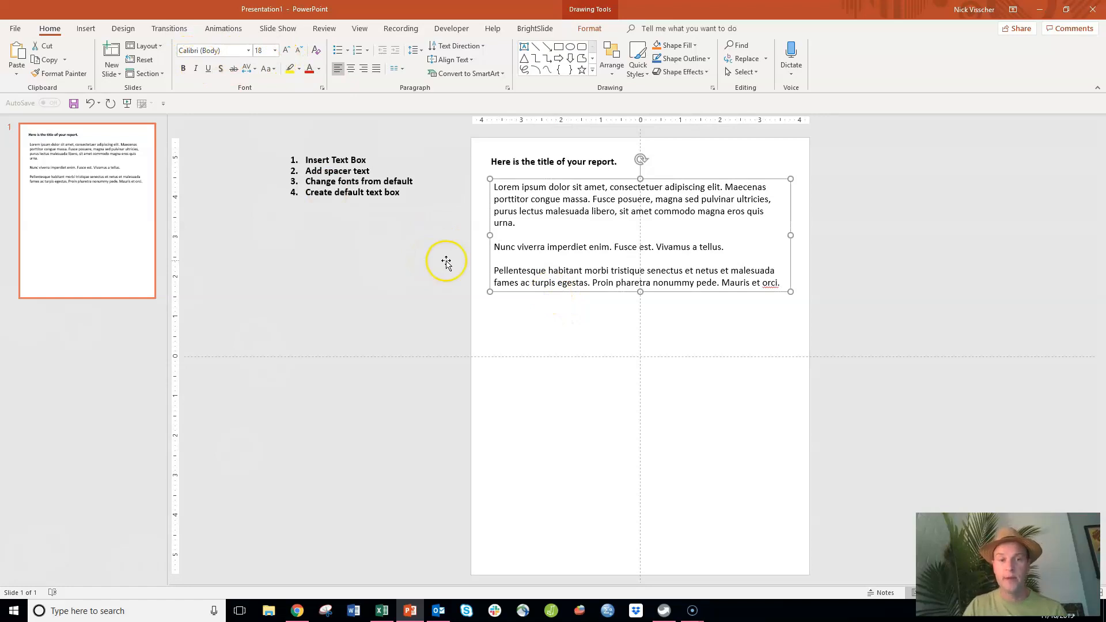
pyautogui.moveTo(417, 318)
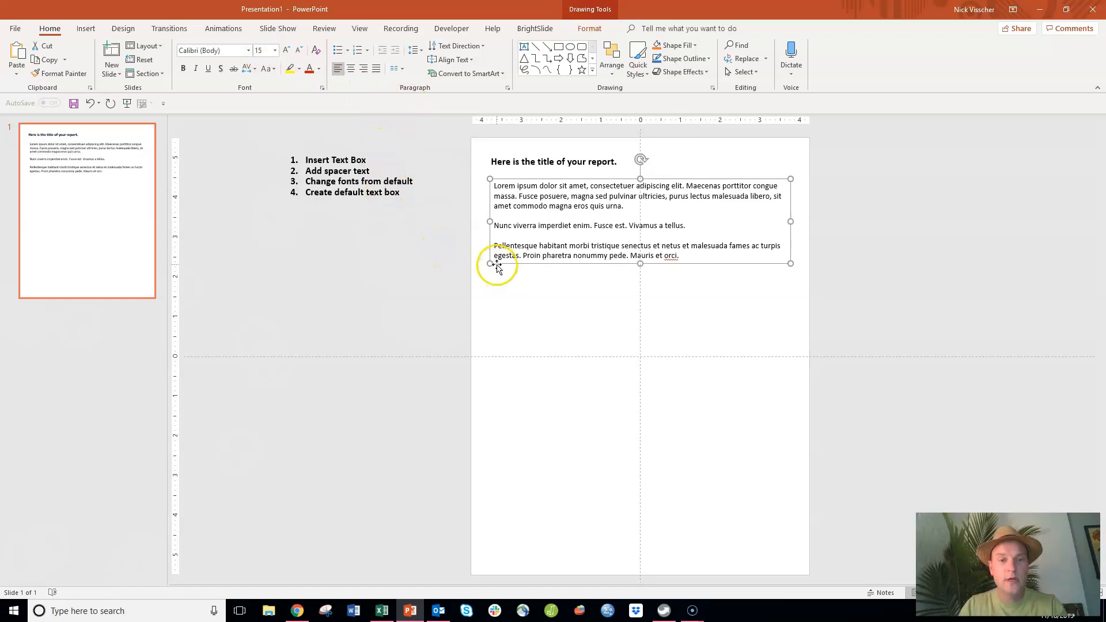
pyautogui.moveTo(455, 288)
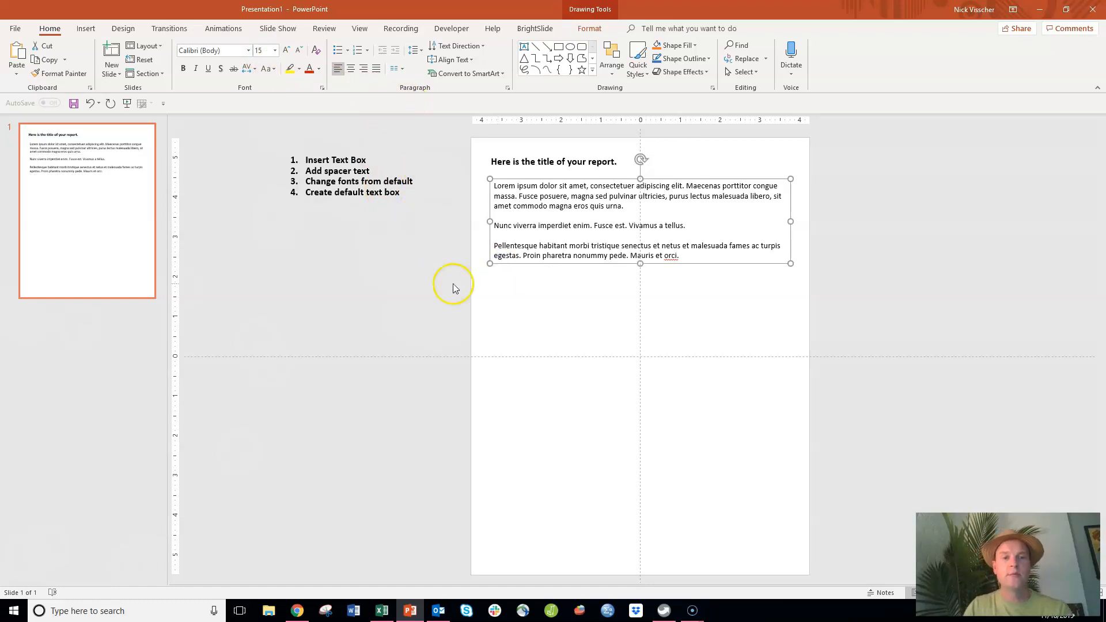
# Reduce the lorem ipsum text's font size to 15 pt.
pyautogui.click(274, 49)
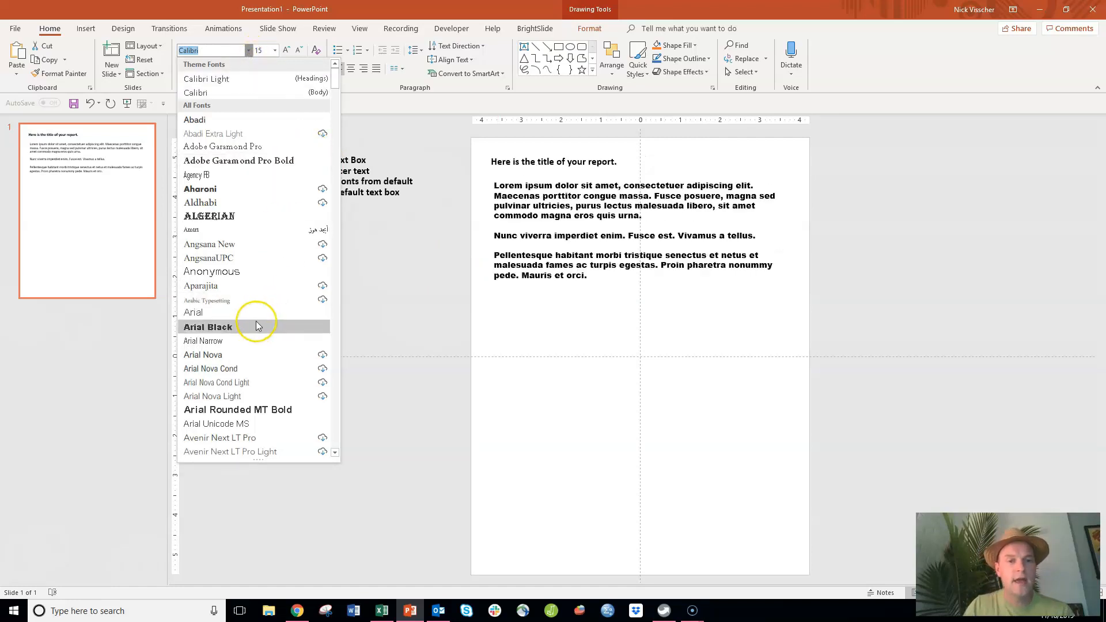
pyautogui.moveTo(256, 326)
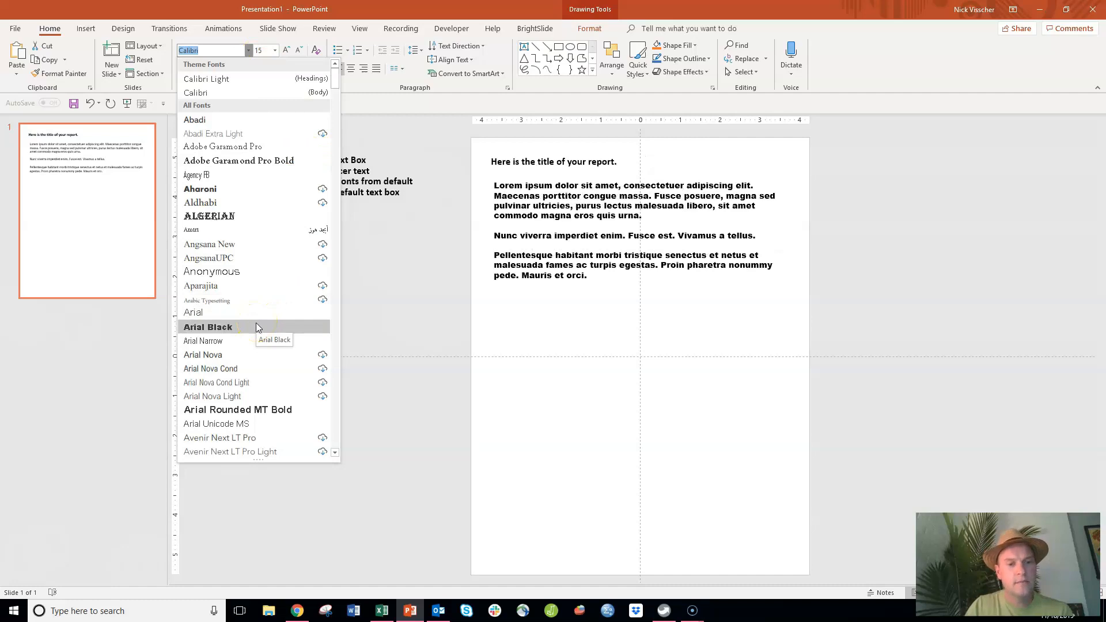
# Apply Arial Narrow to the lorem ipsum text and select the whole text box.
pyautogui.click(203, 341)
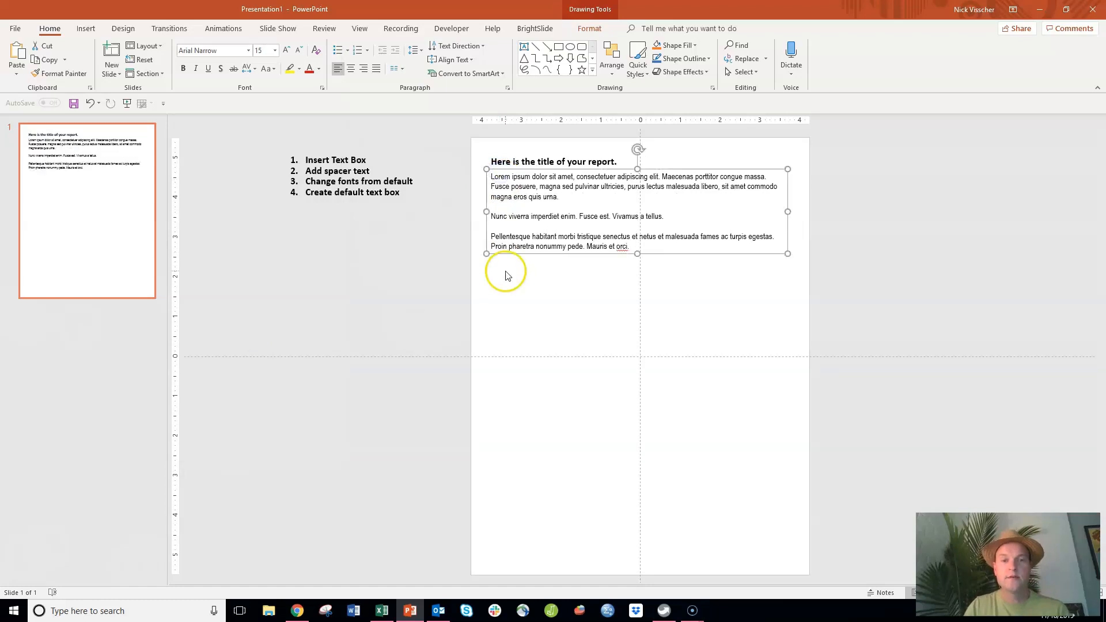
pyautogui.click(505, 272)
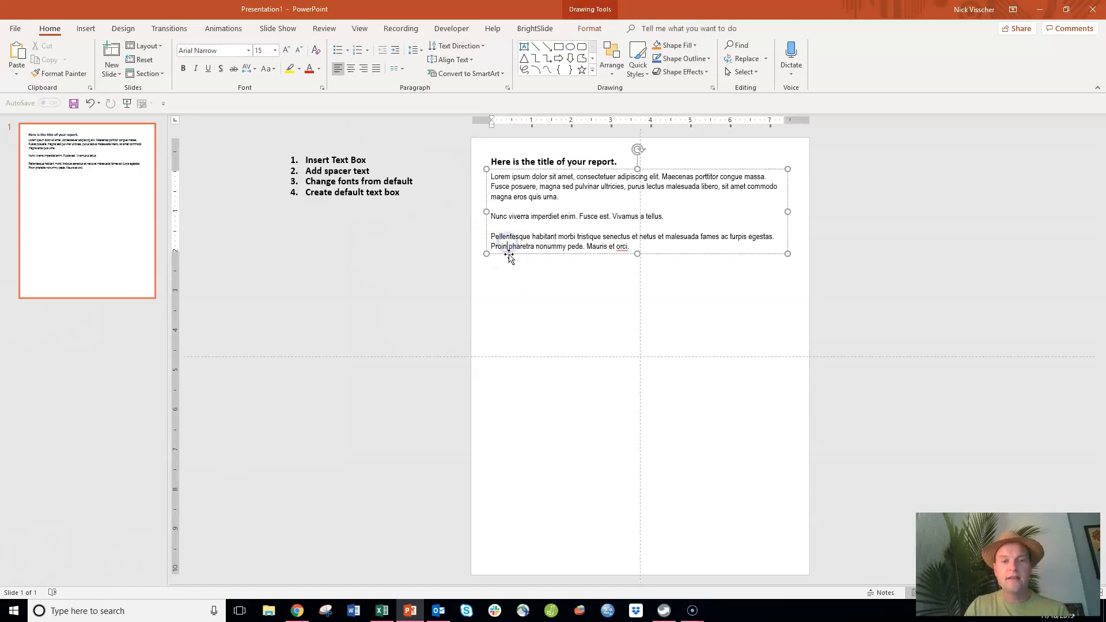
pyautogui.click(509, 276)
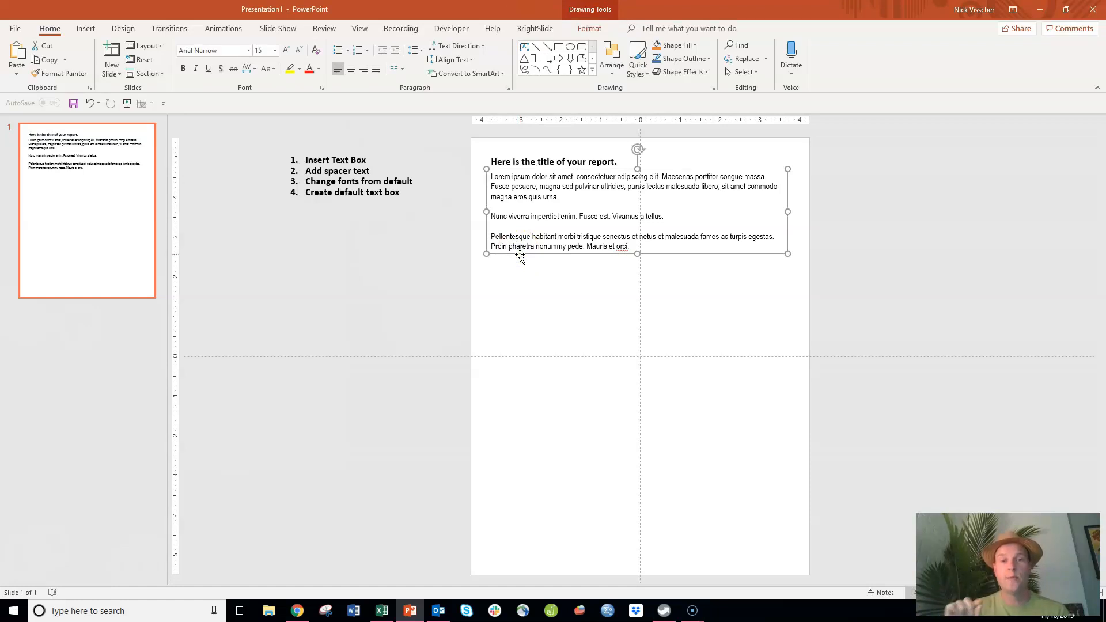
pyautogui.moveTo(486, 184)
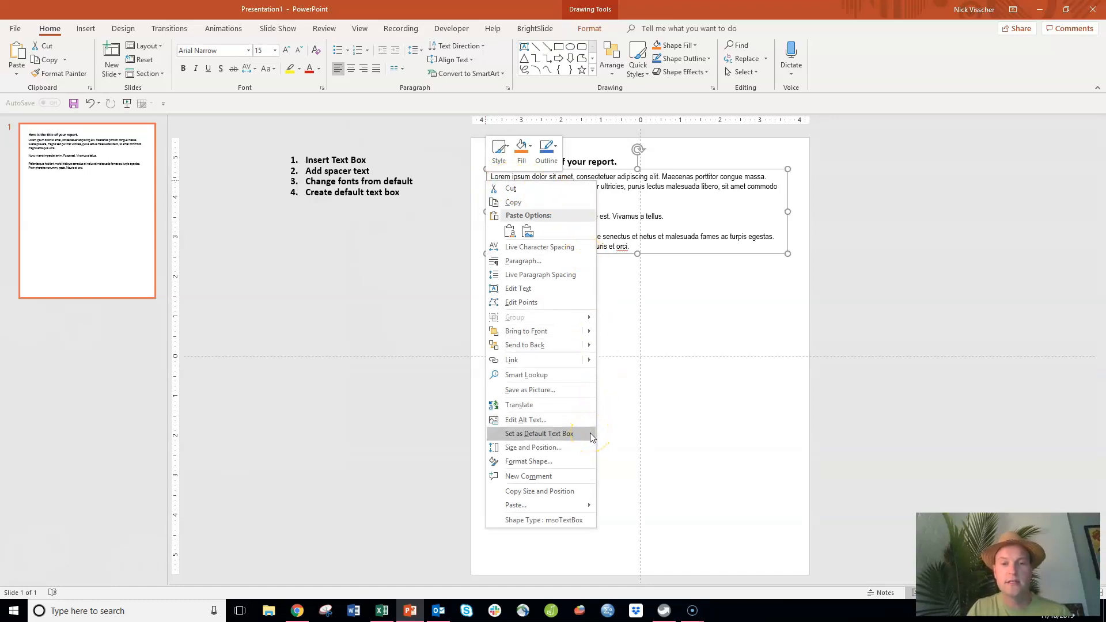
# Set this Arial Narrow 15 pt box as the default text box.
pyautogui.click(538, 433)
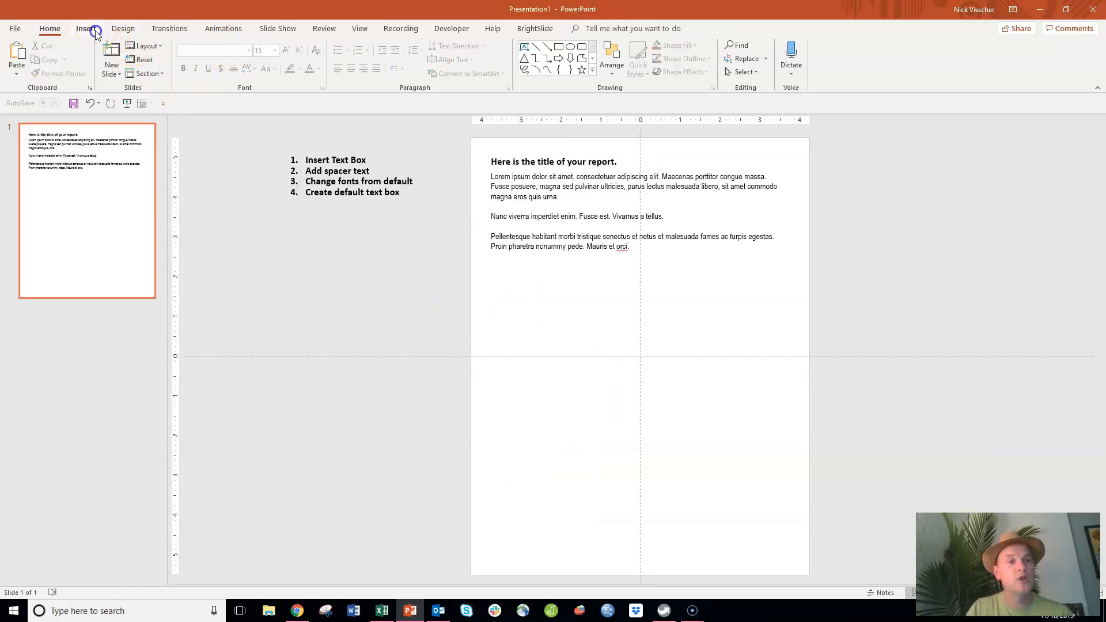
# Draw a second text box below the first and fill it with =lorem() placeholder paragraphs.
pyautogui.click(86, 27)
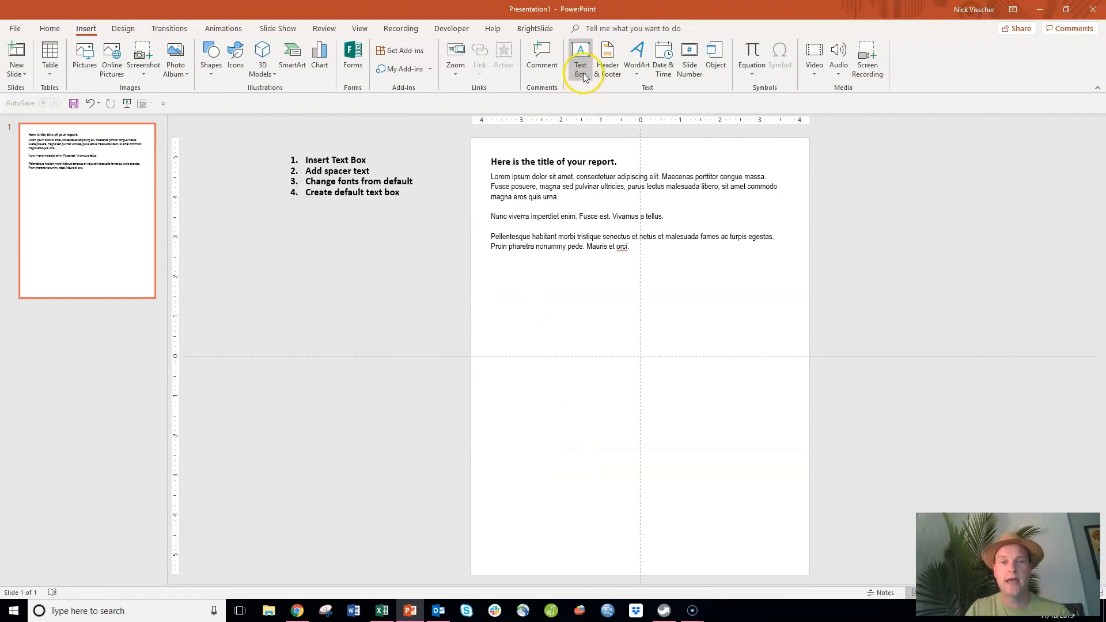
pyautogui.click(581, 59)
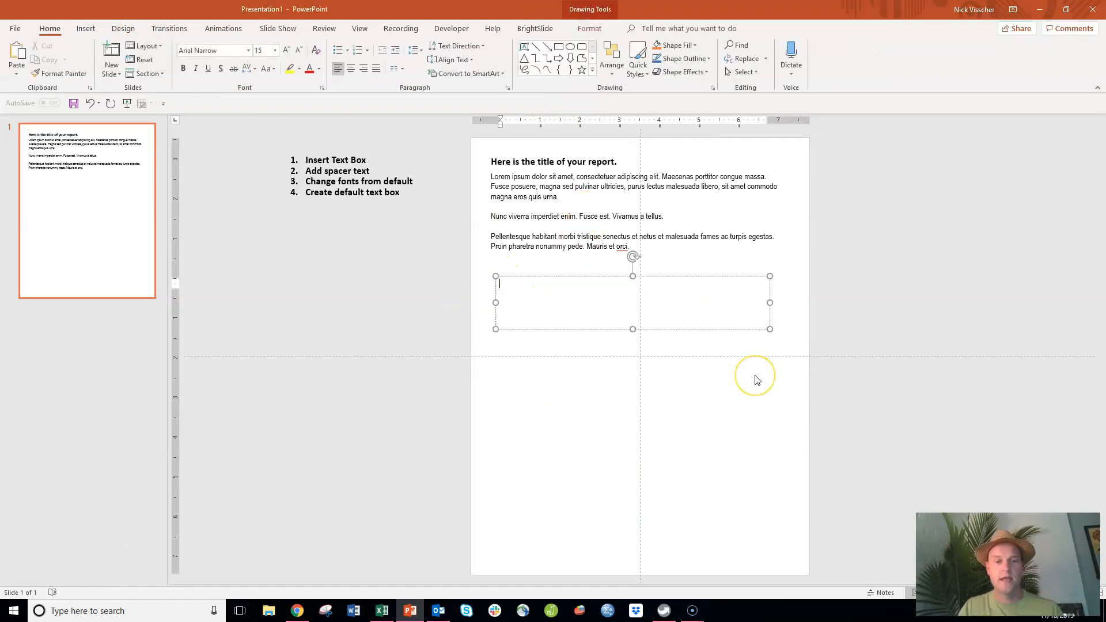
pyautogui.write('=Lorem')
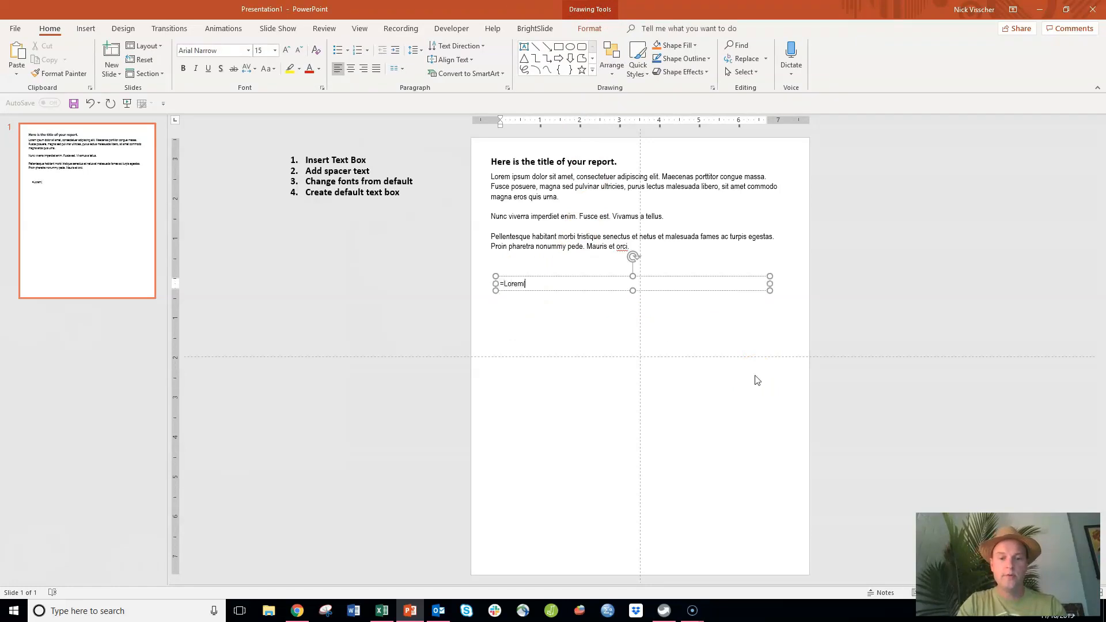
pyautogui.write('(')
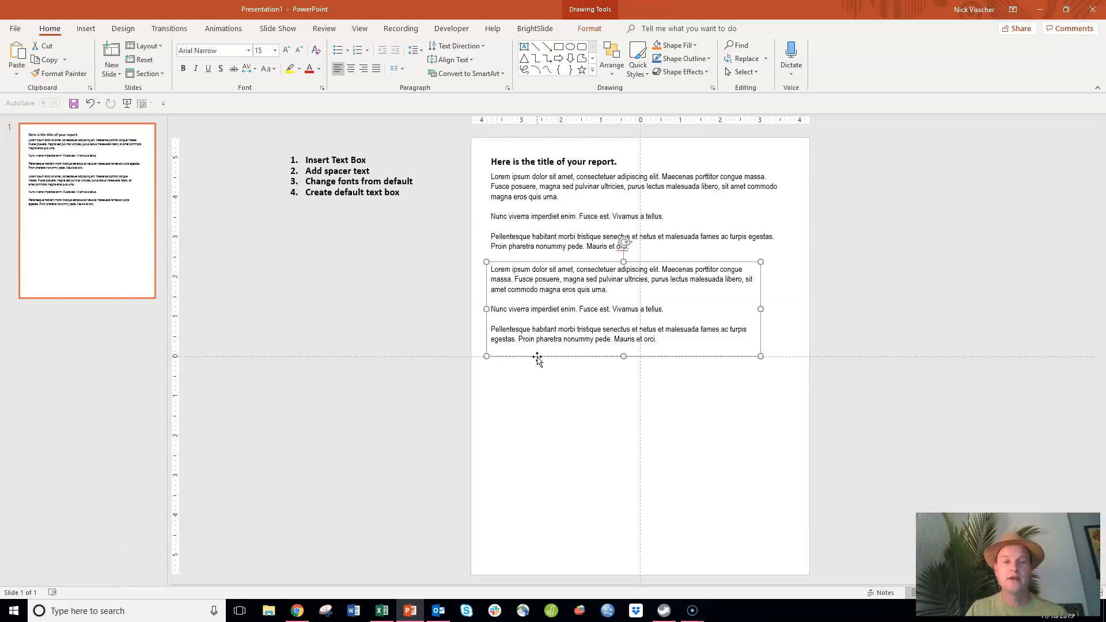
pyautogui.moveTo(581, 391)
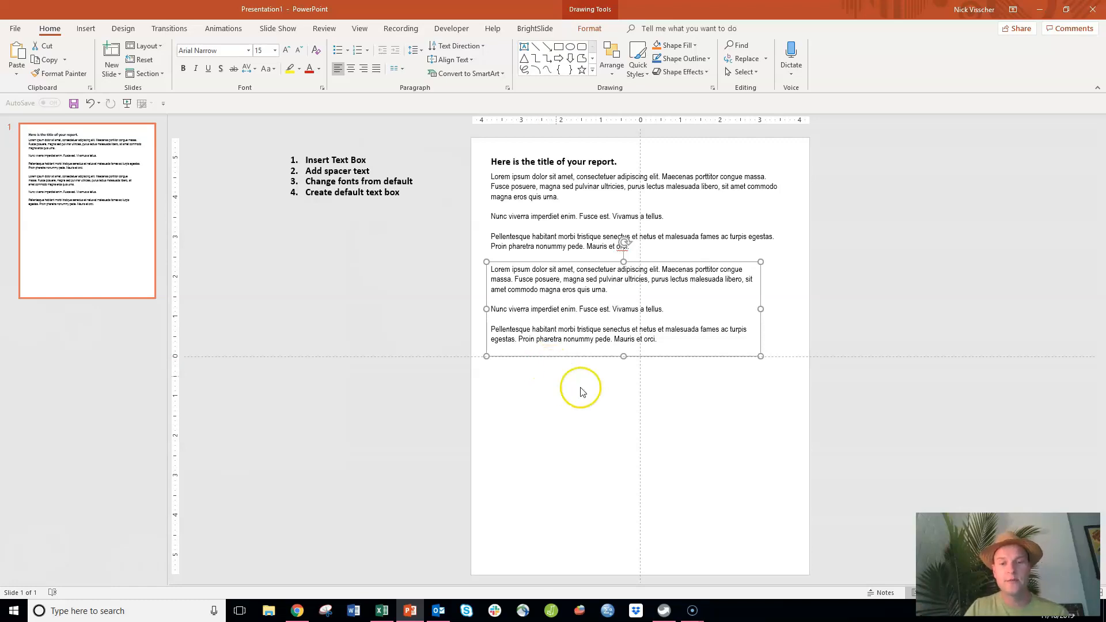